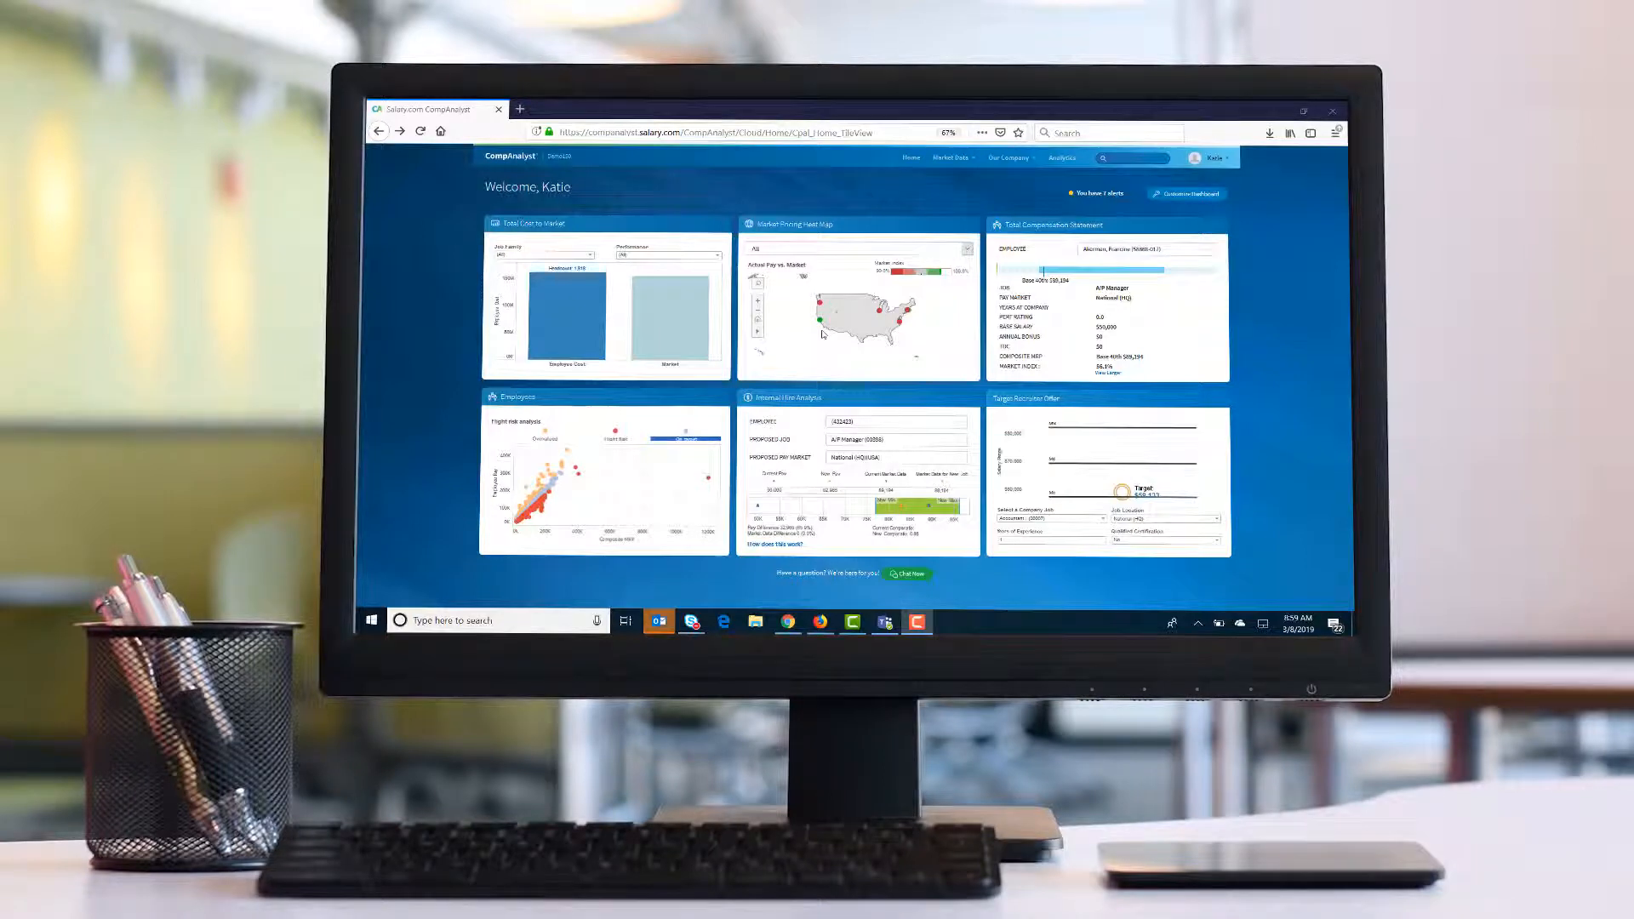
left_click(951, 157)
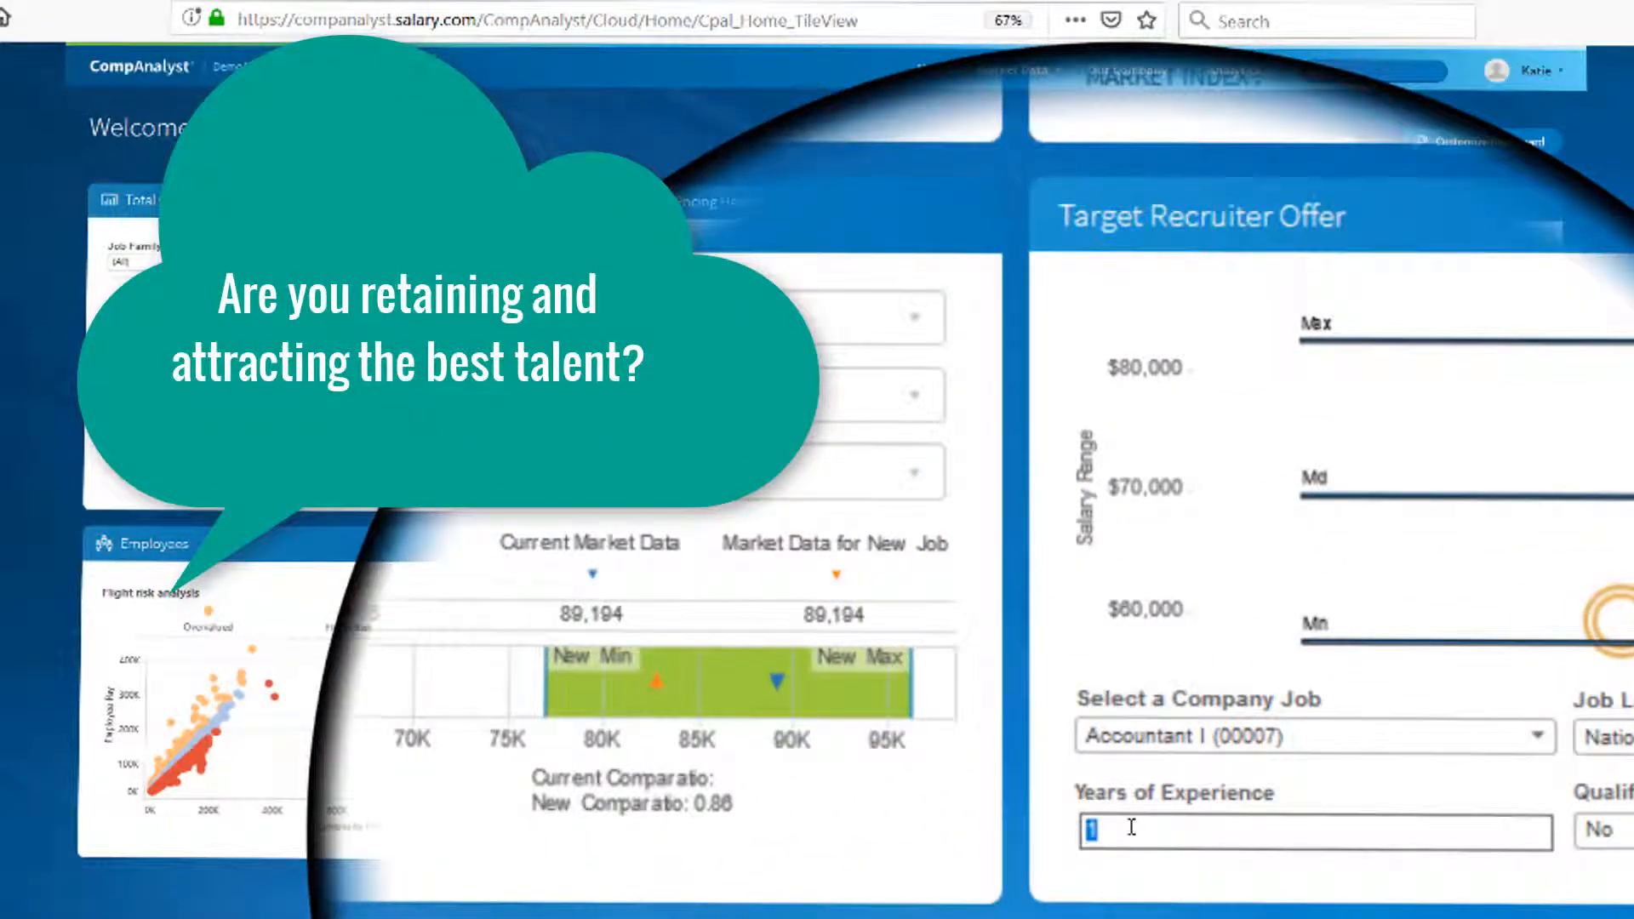
type("2")
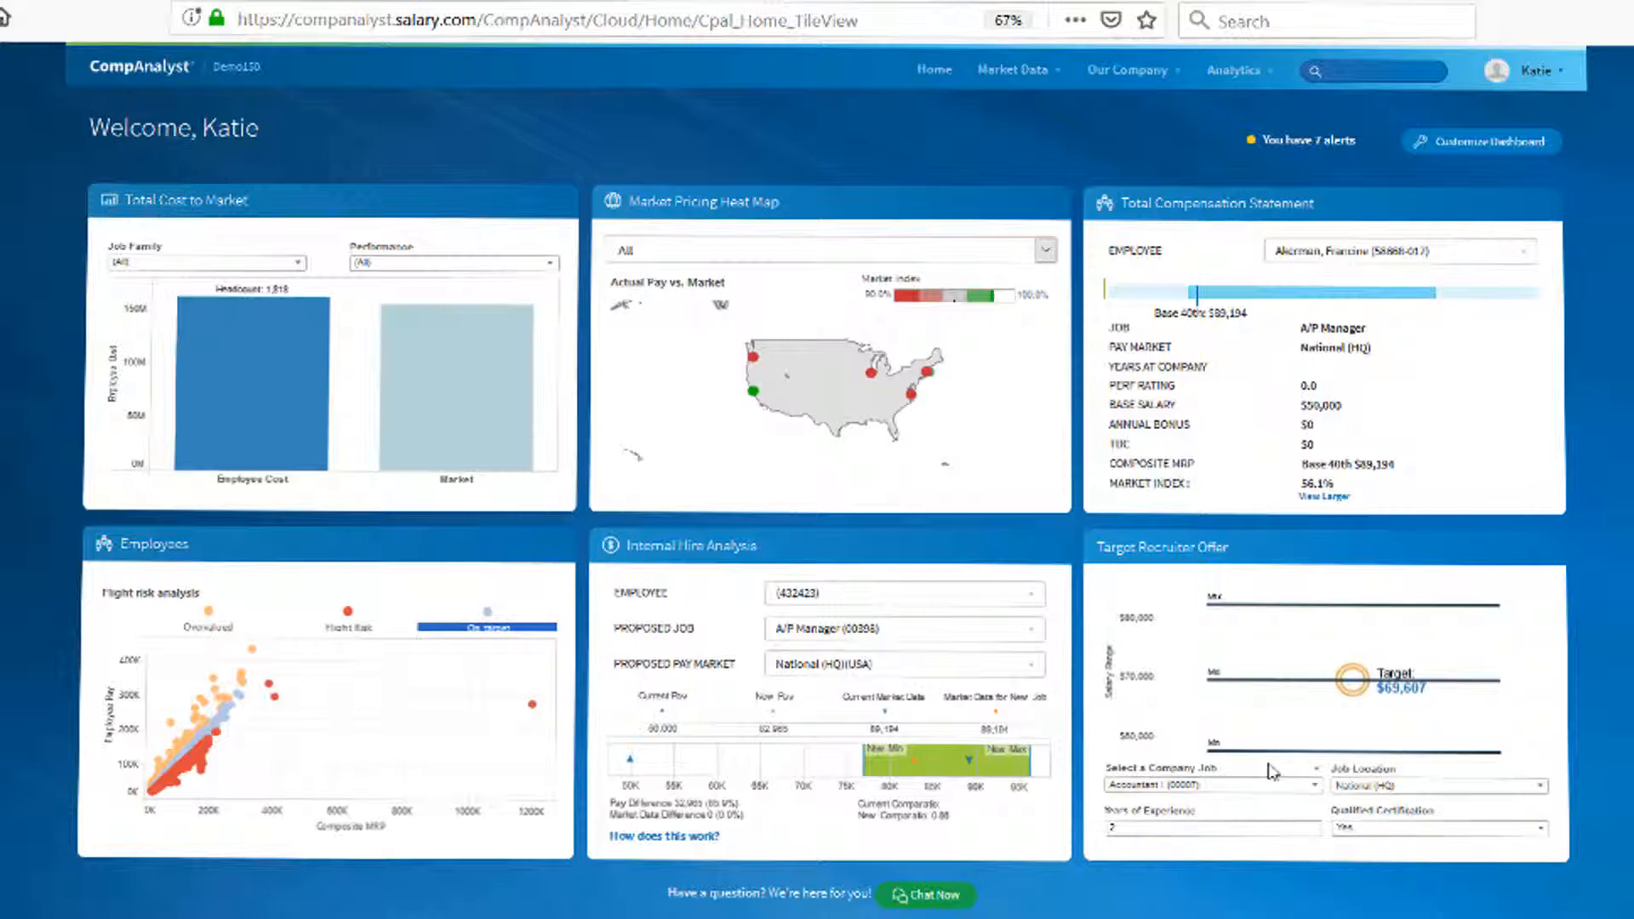
mouse_move(1323, 500)
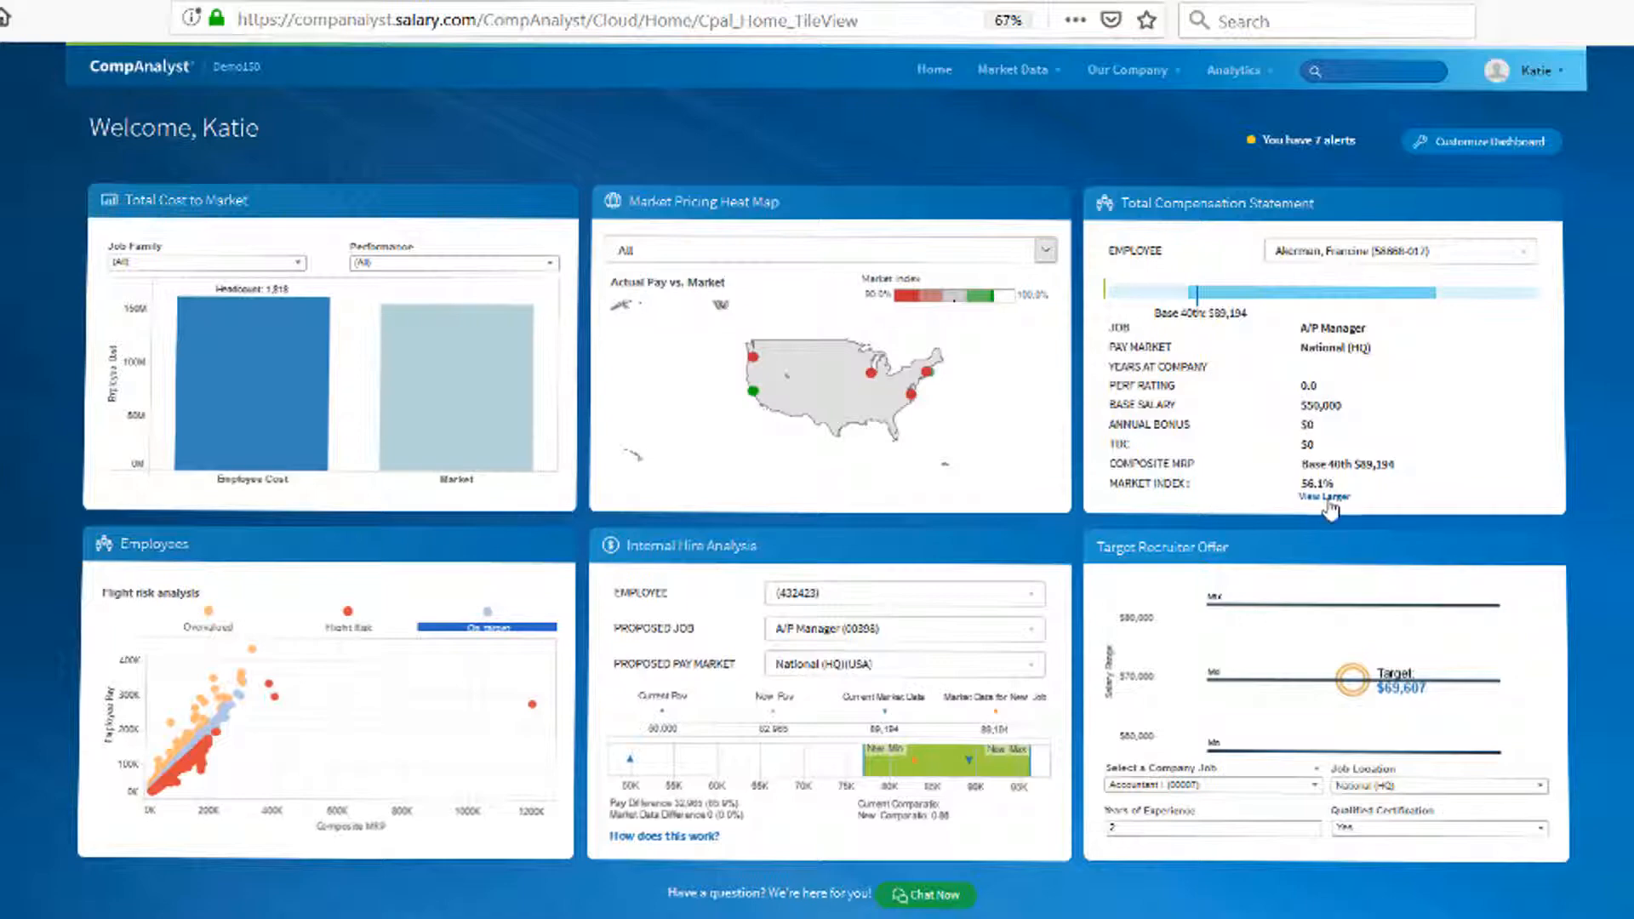
left_click(1324, 497)
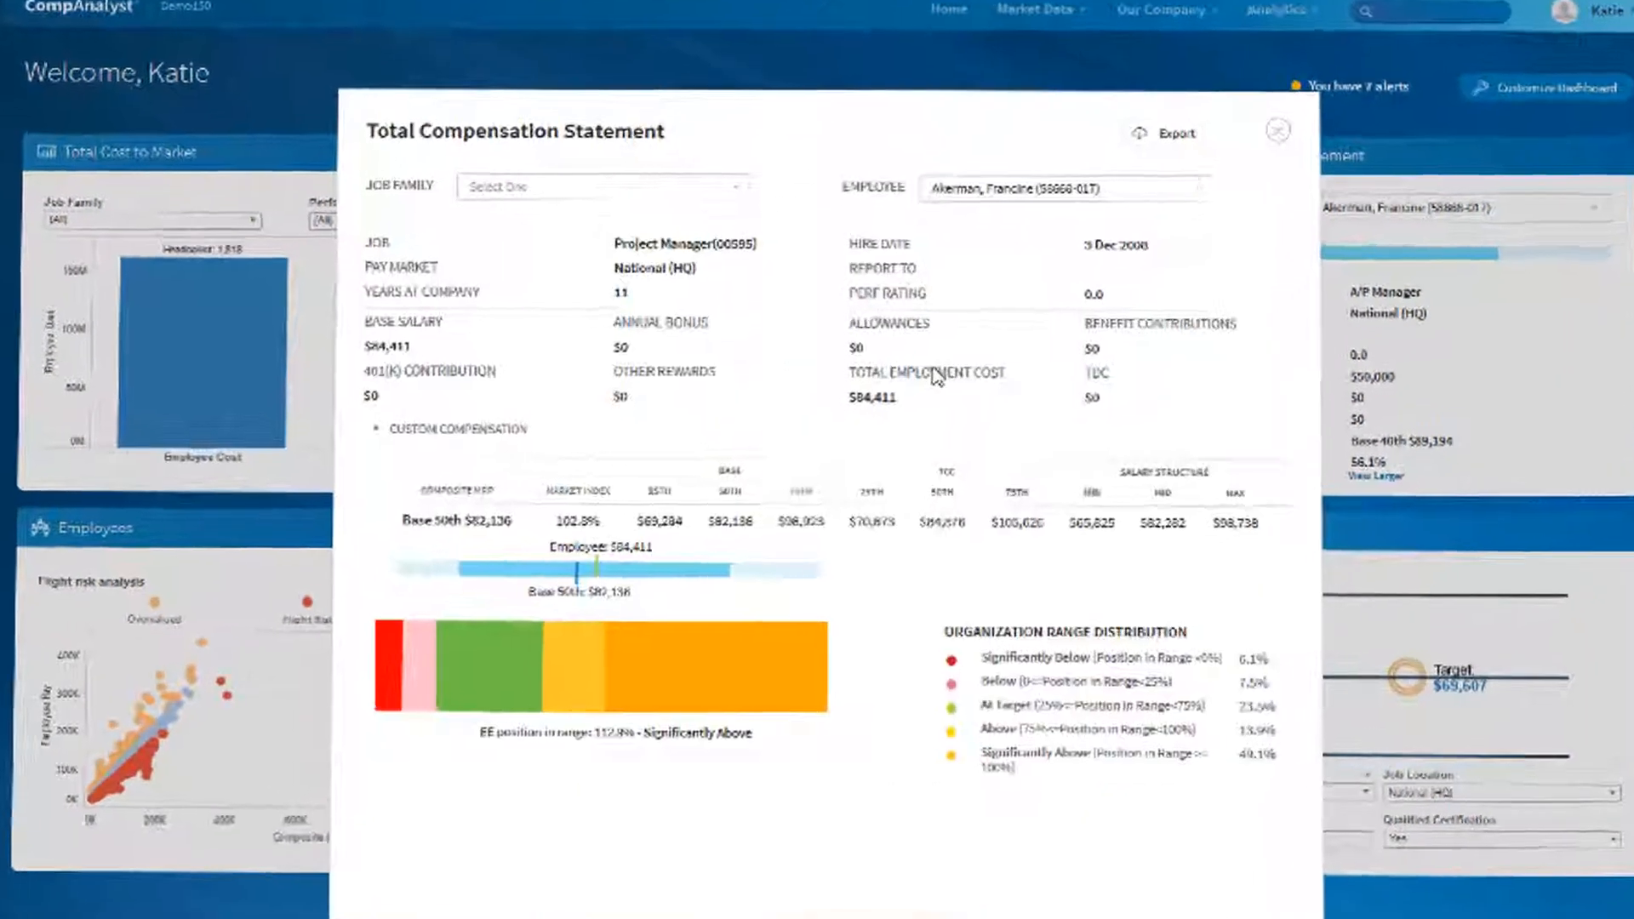